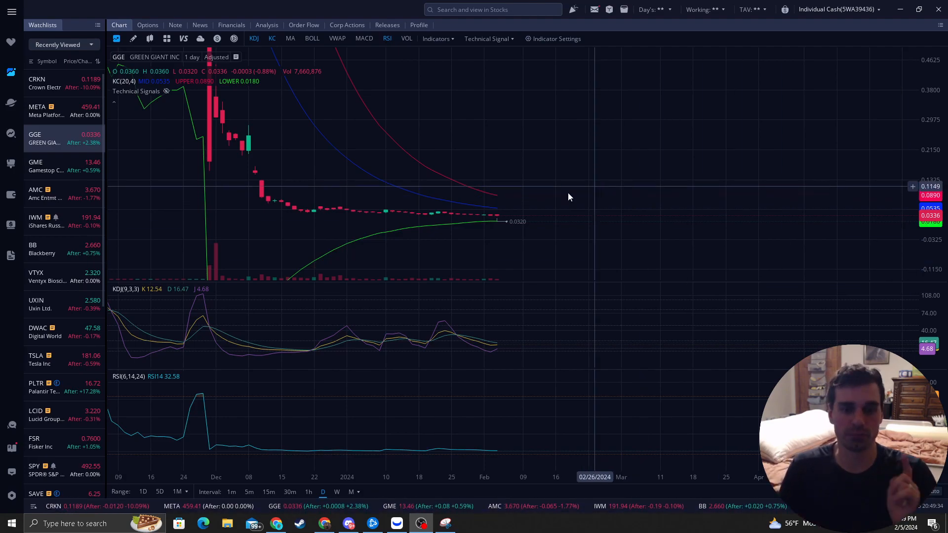
# - Switch to Discord to view the Reversal Trading server's #premium-chat channel
pyautogui.click(348, 523)
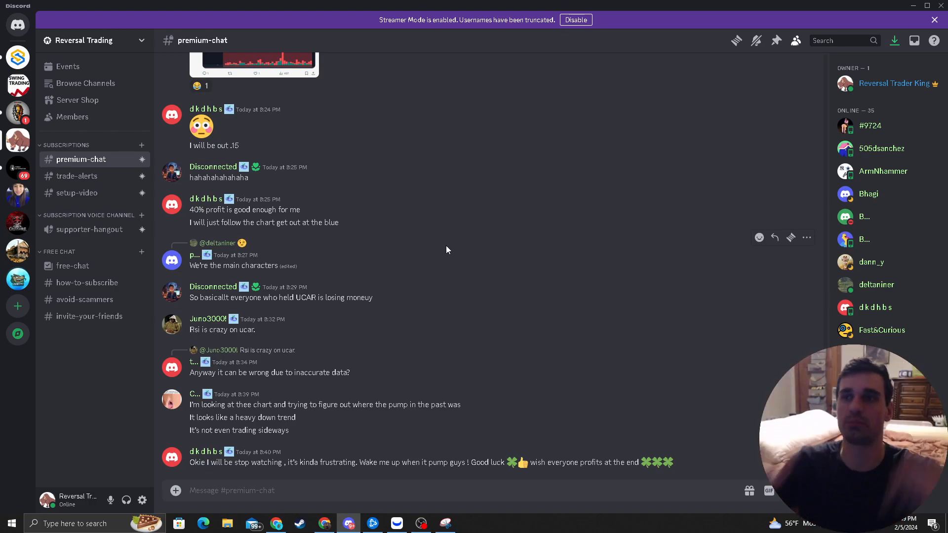
pyautogui.click(421, 523)
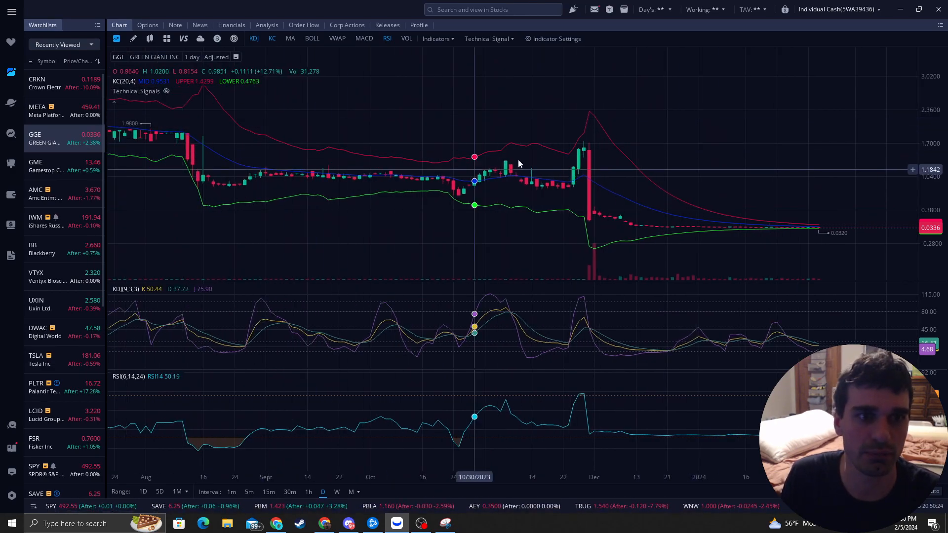
pyautogui.moveTo(359, 151)
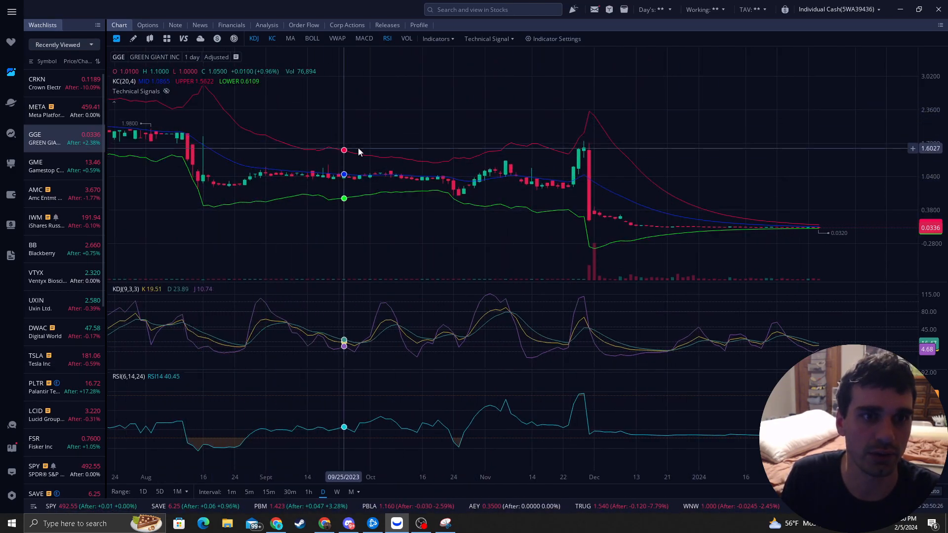
pyautogui.moveTo(411, 228)
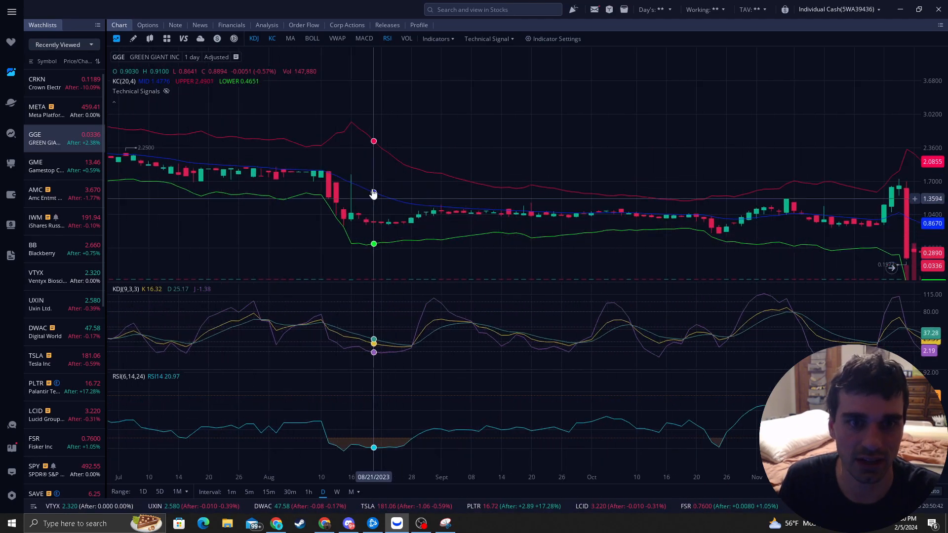
pyautogui.moveTo(350, 220)
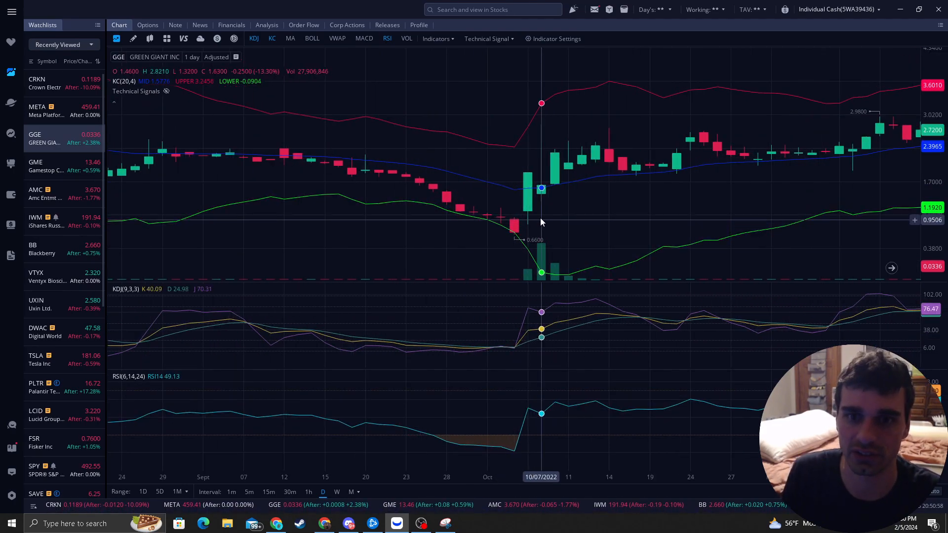
pyautogui.moveTo(554, 129)
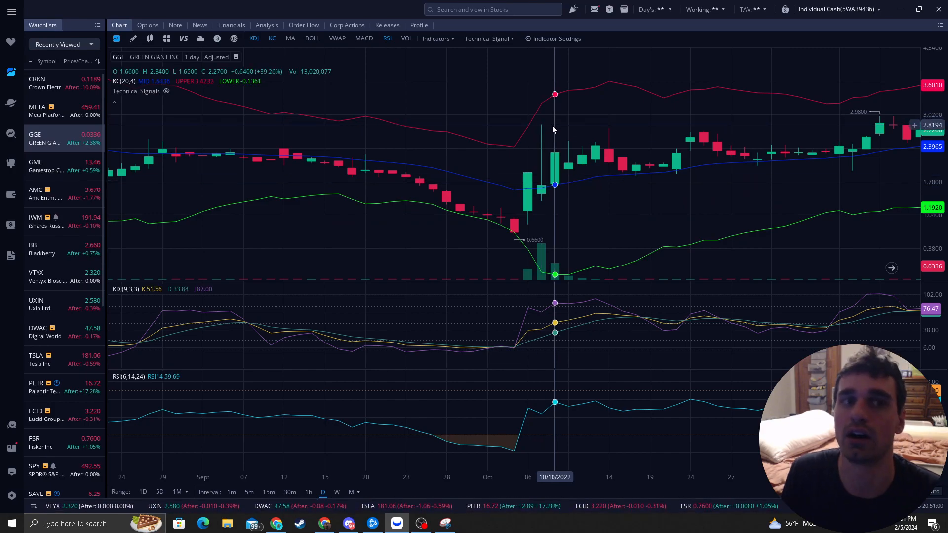
pyautogui.moveTo(514, 184)
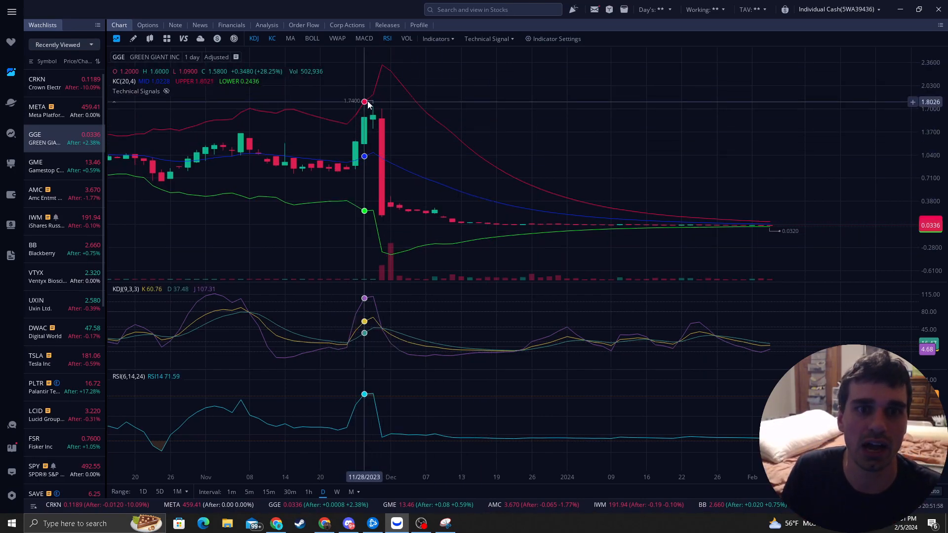
pyautogui.moveTo(558, 102)
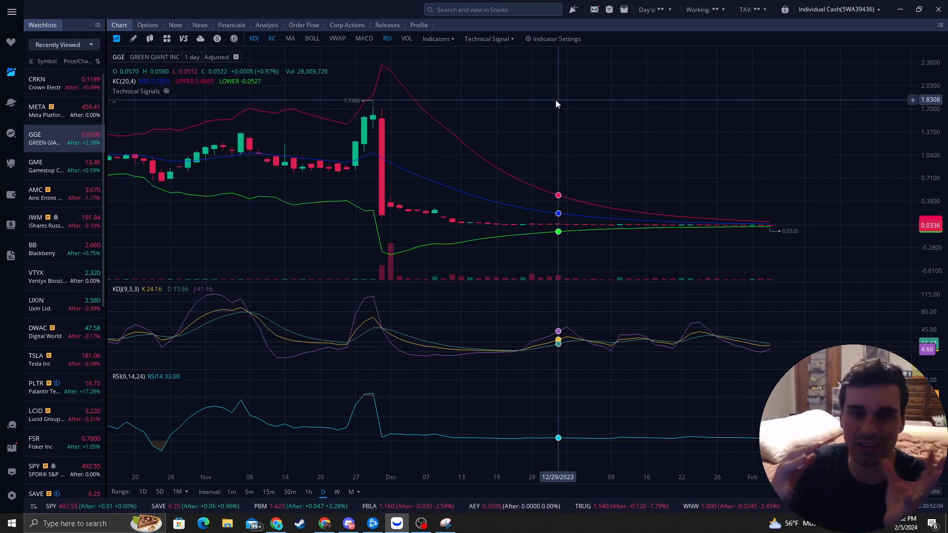
pyautogui.moveTo(364, 181)
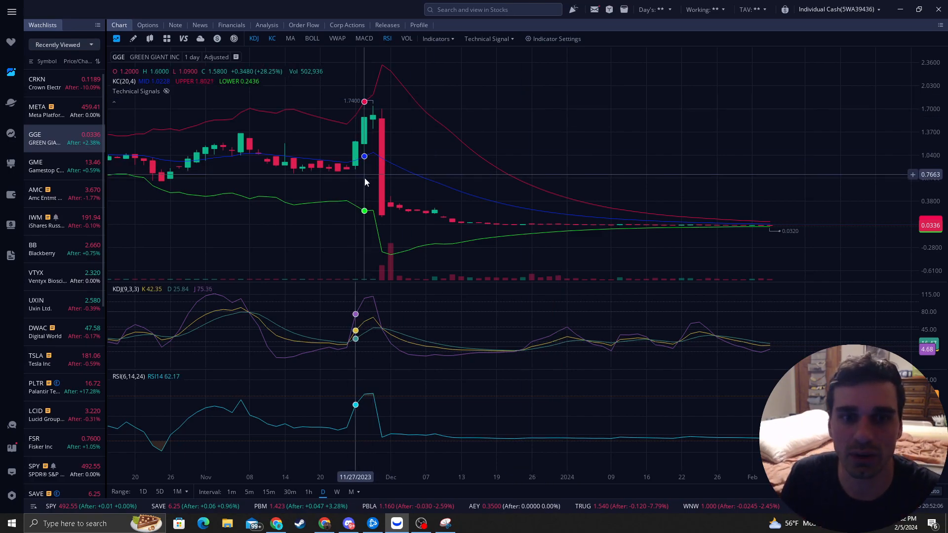
pyautogui.moveTo(399, 212)
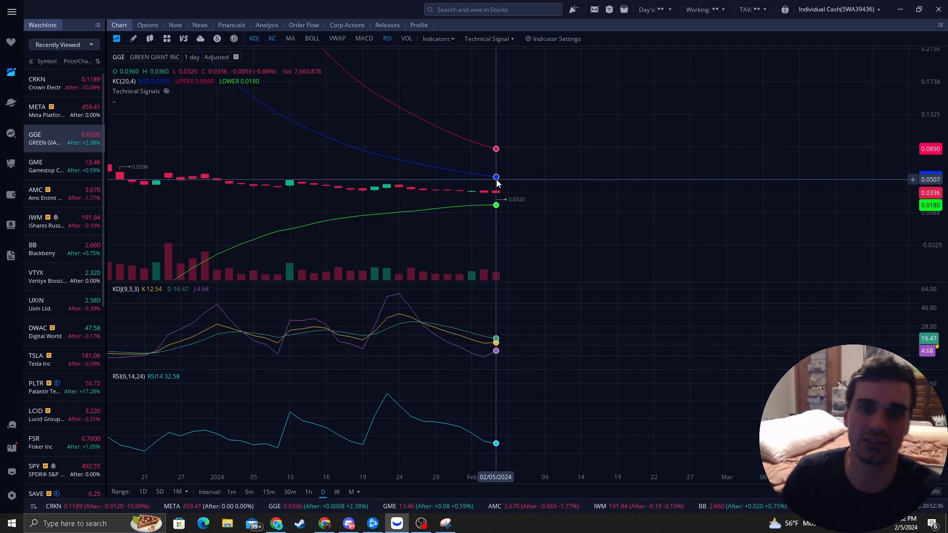
pyautogui.moveTo(503, 195)
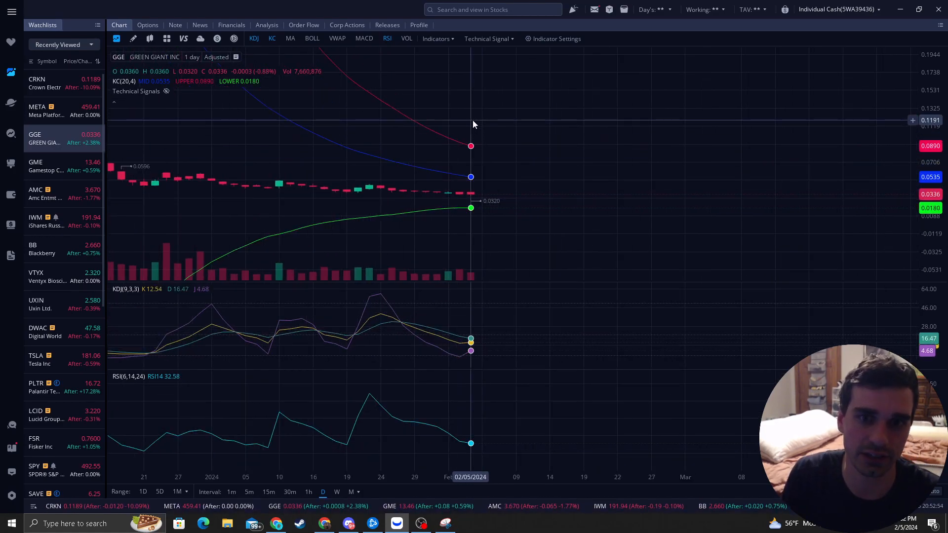
pyautogui.moveTo(391, 133)
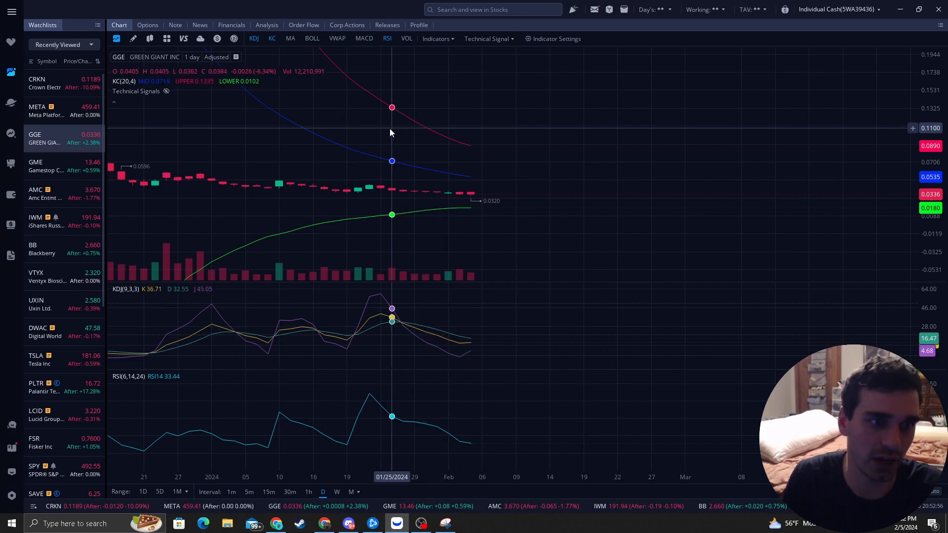
pyautogui.moveTo(324, 194)
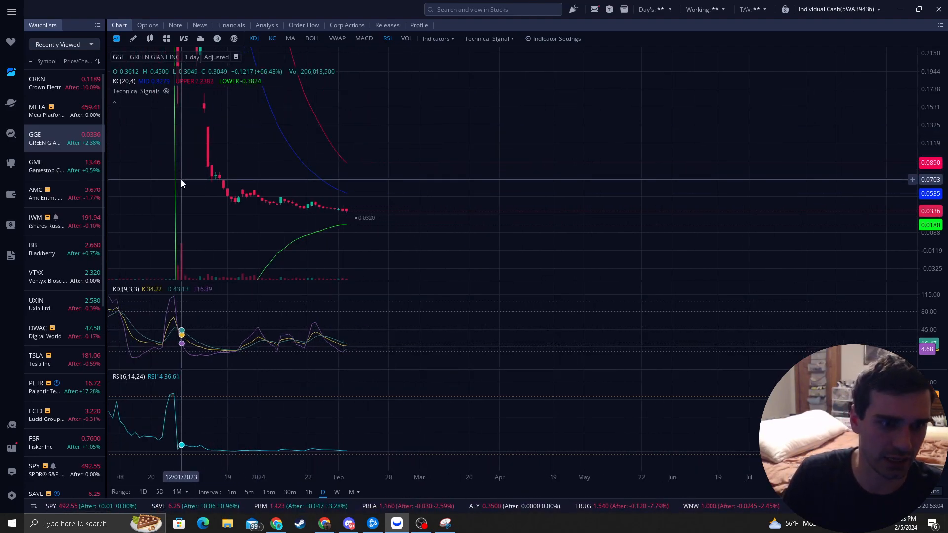
pyautogui.moveTo(331, 209)
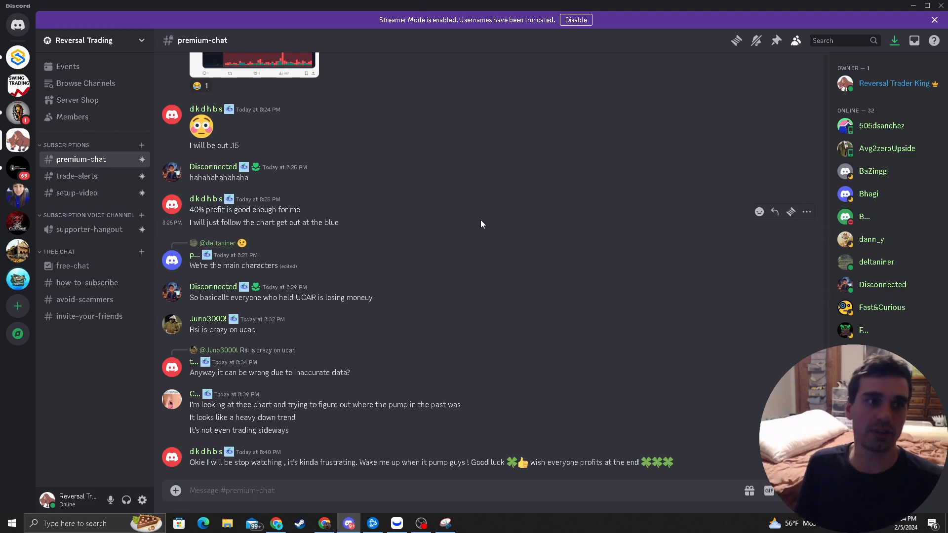
# - Switch to moomoo to show the GGE daily chart zoomed out from August 2023
pyautogui.click(396, 523)
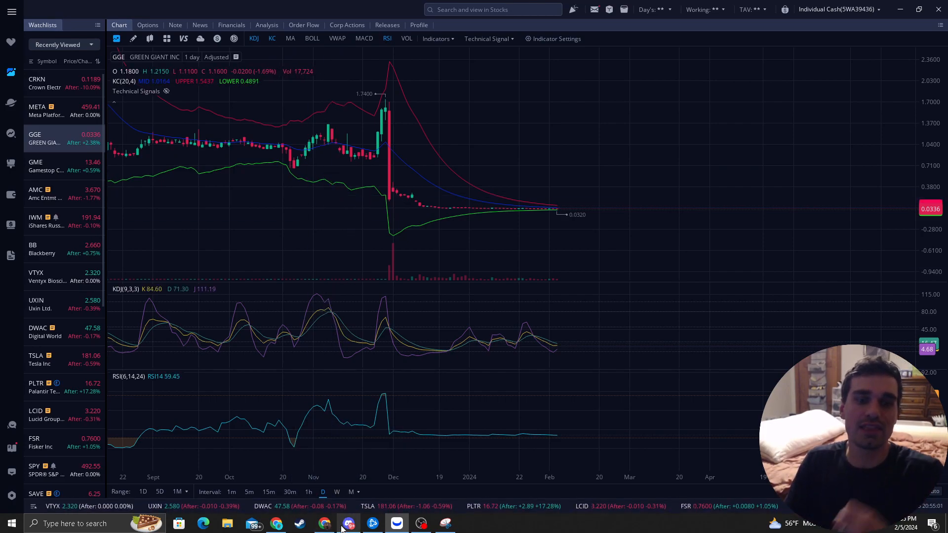
# - Switch to Discord to read the new #premium-chat message about China stimulus
pyautogui.click(348, 523)
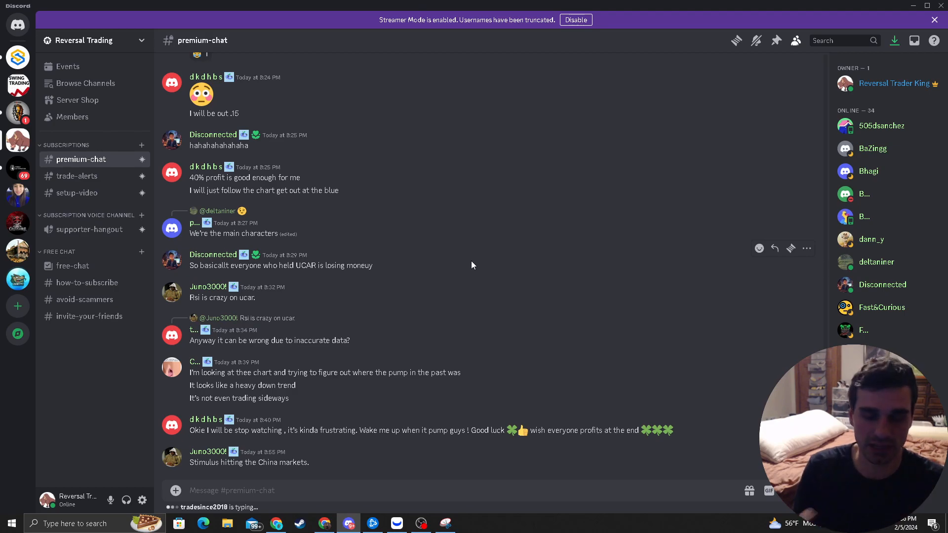
pyautogui.moveTo(472, 264)
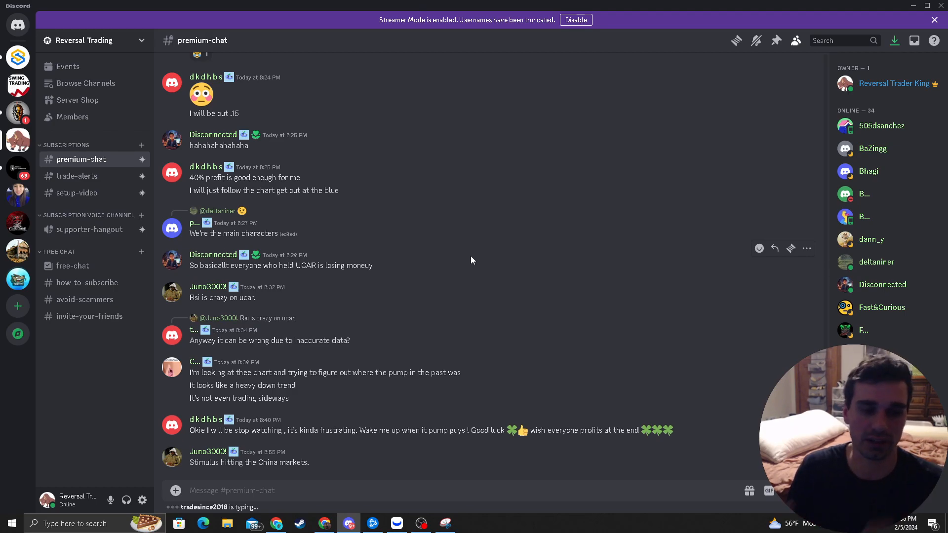
pyautogui.moveTo(342, 236)
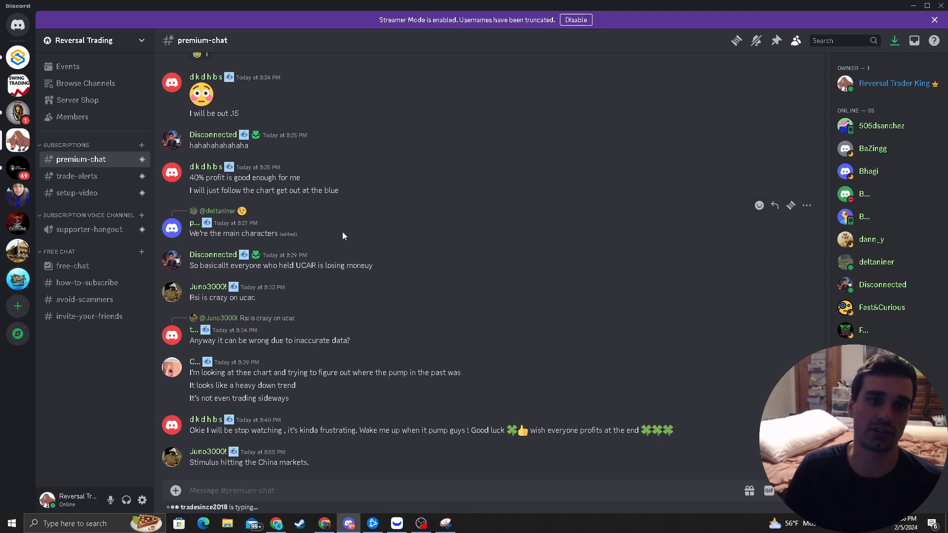